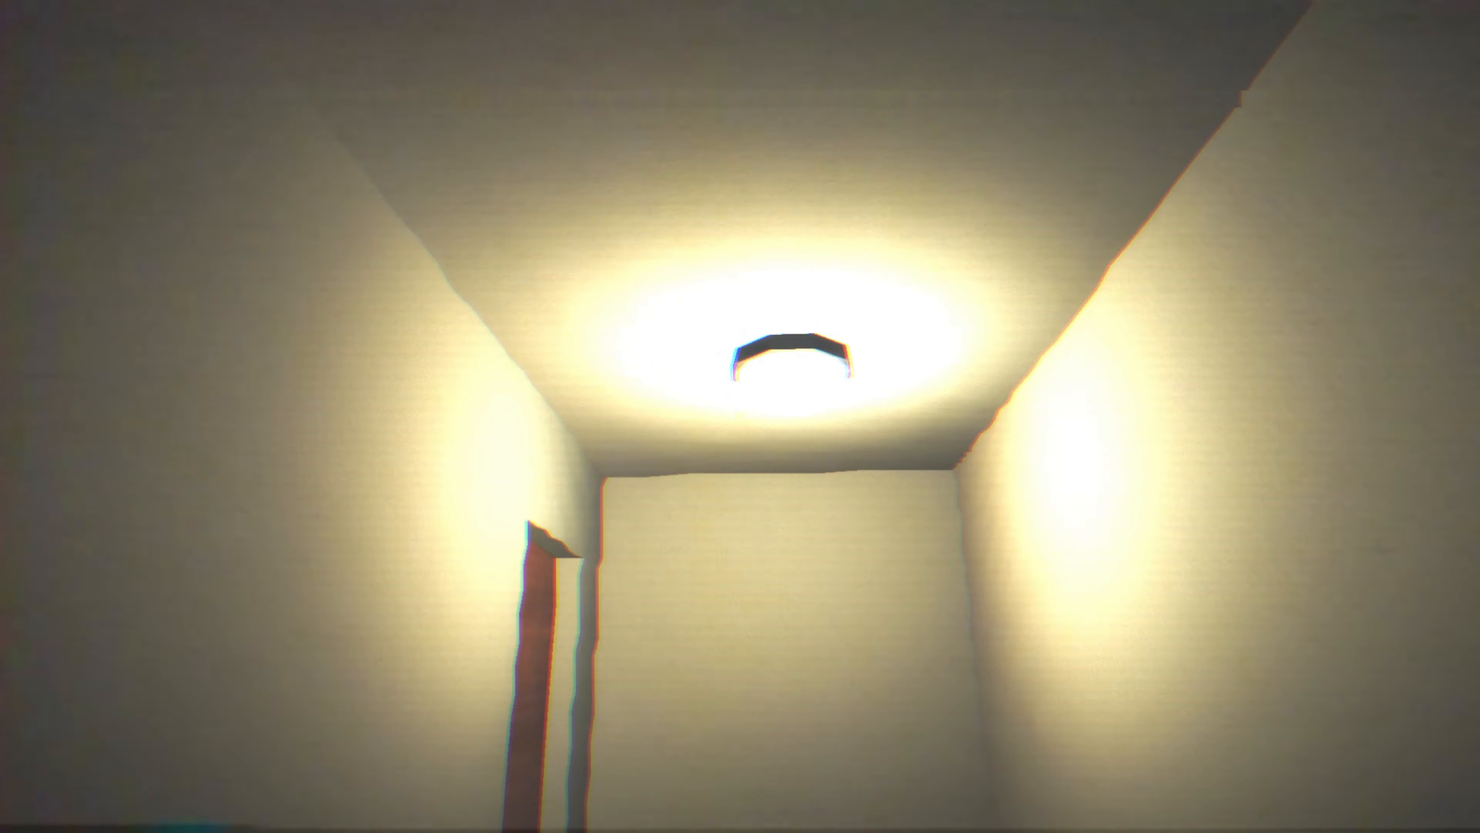
mouse_move(740, 416)
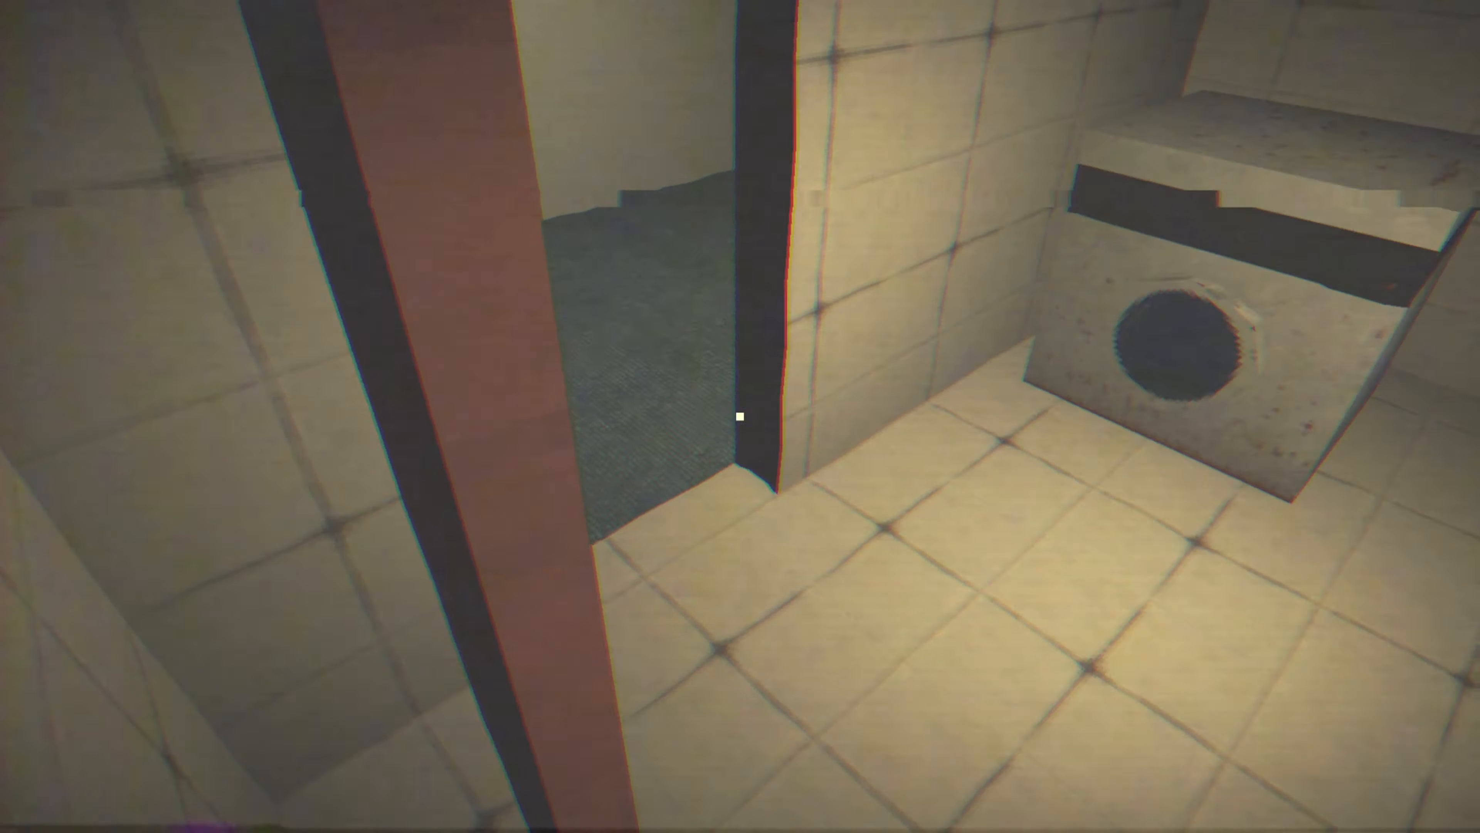
mouse_move(740, 416)
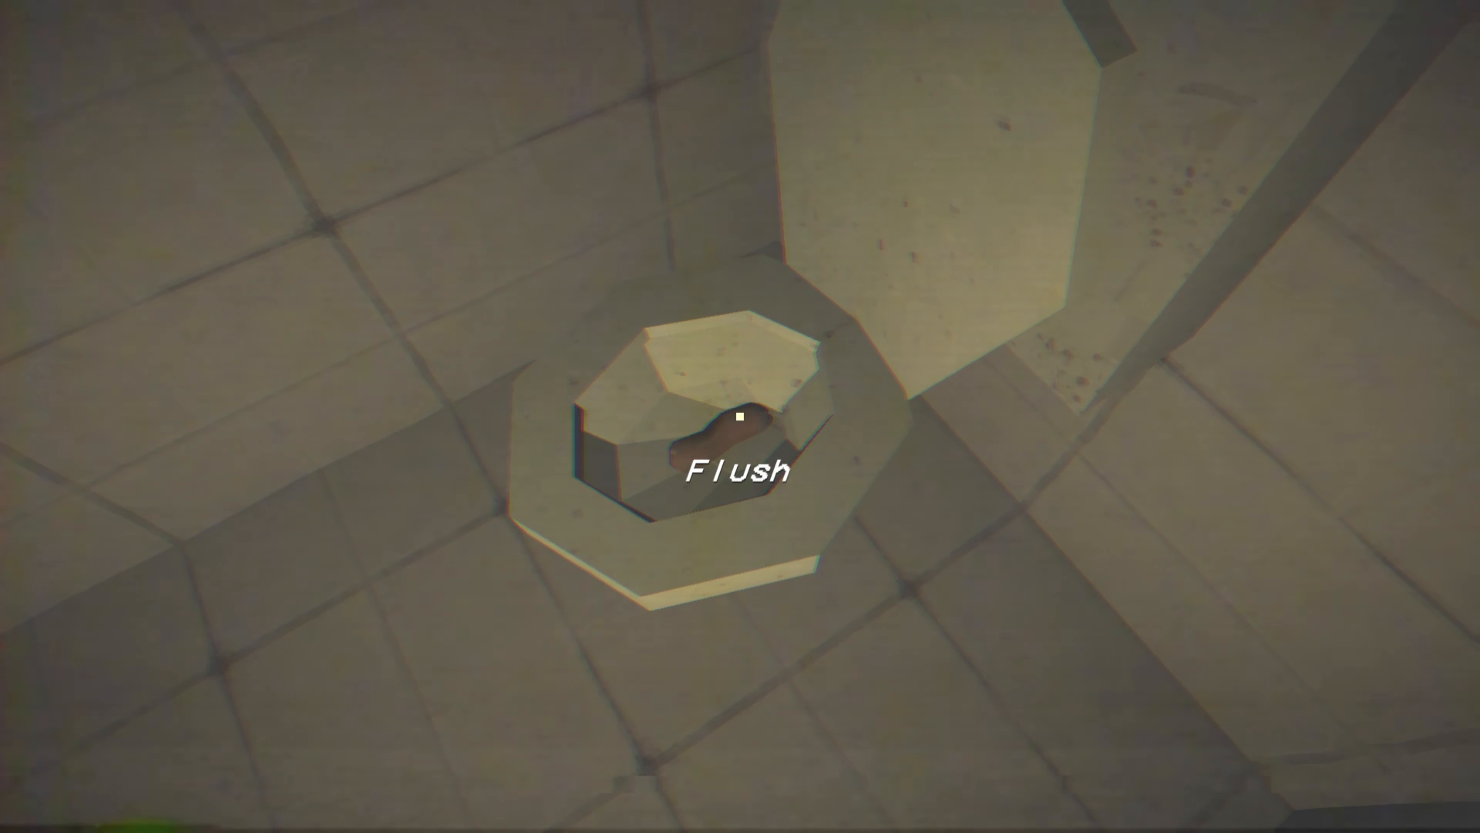
left_click(740, 419)
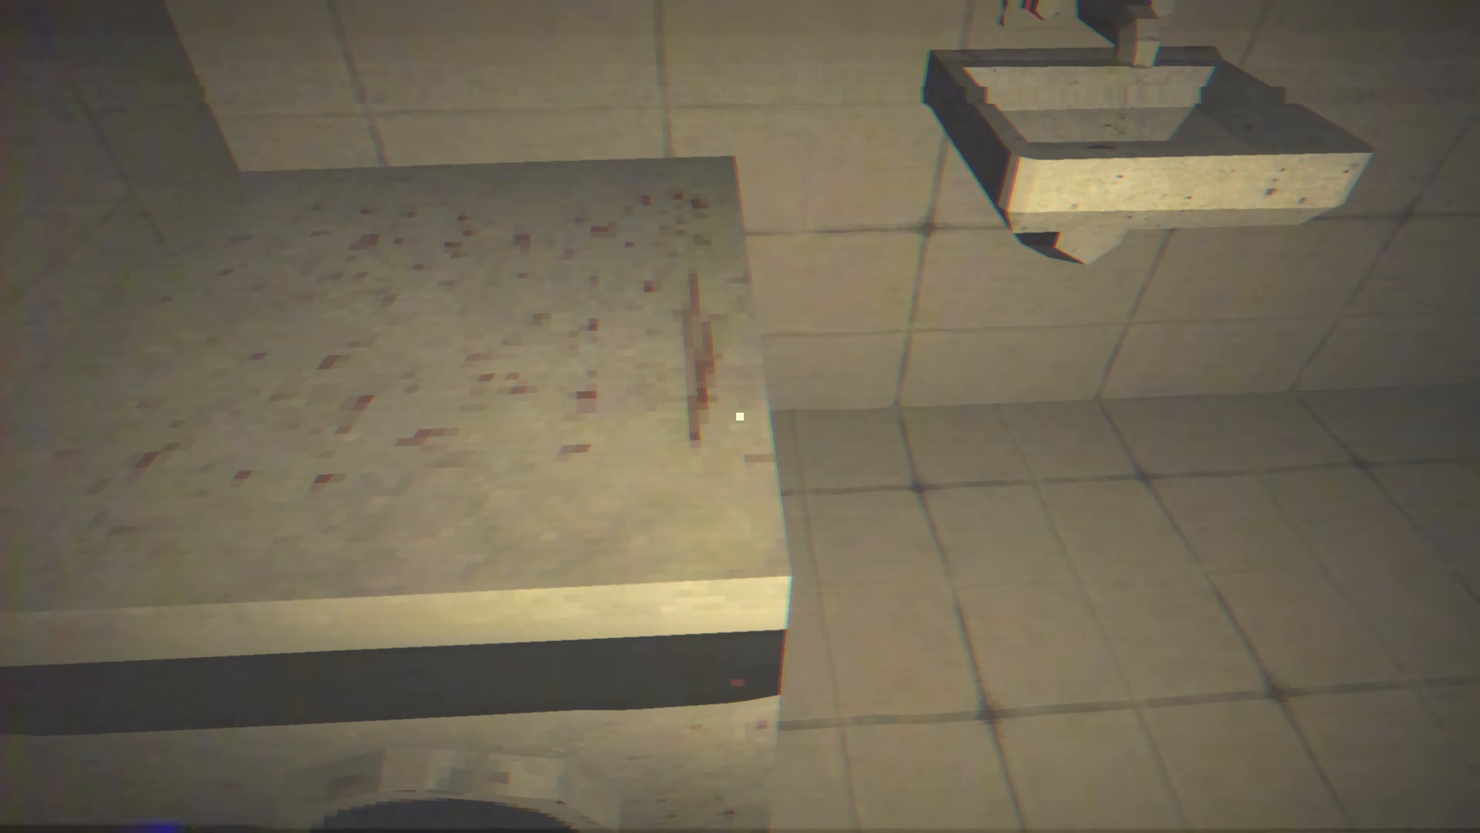
mouse_move(740, 417)
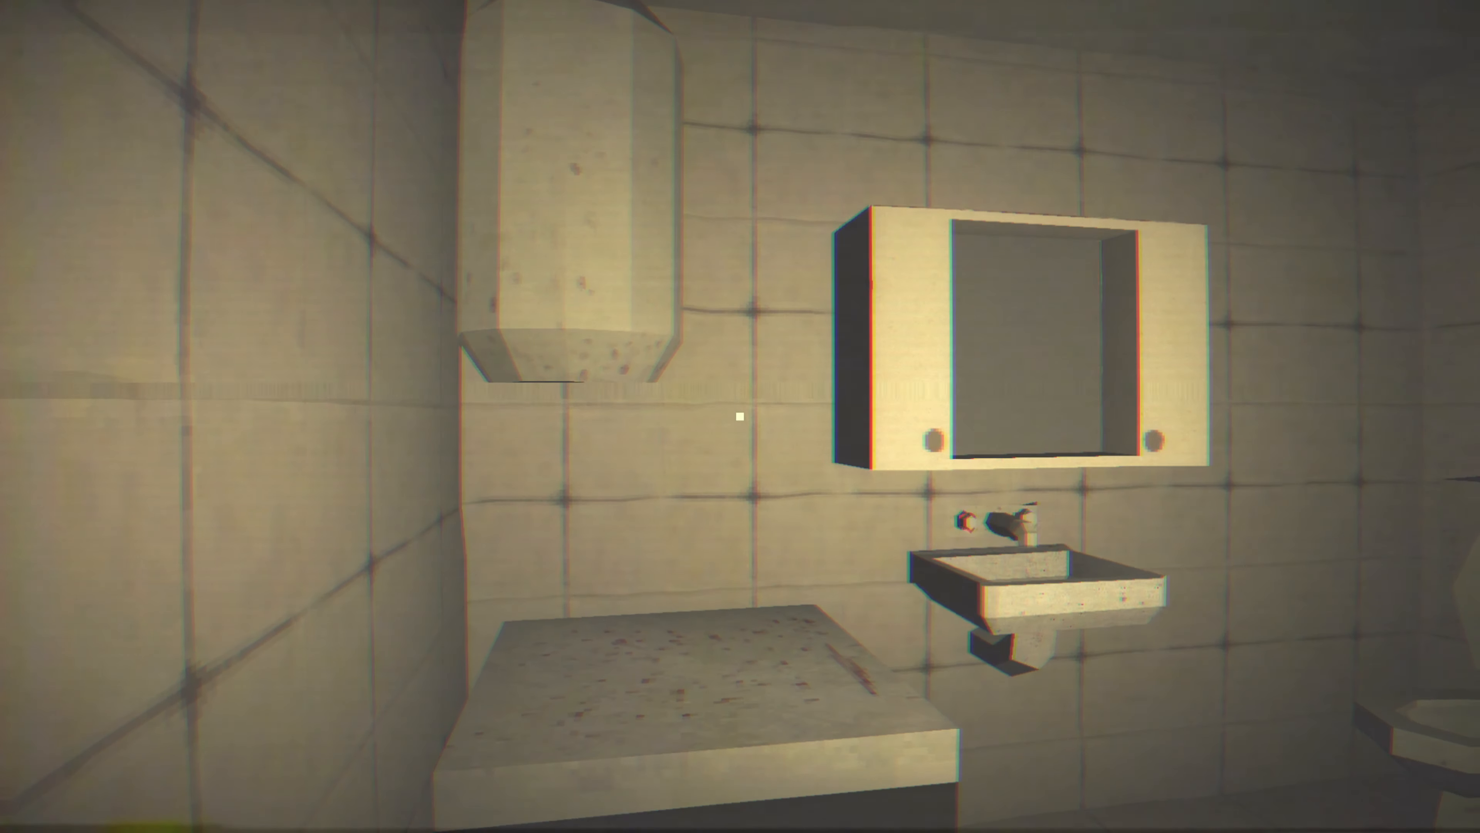
mouse_move(740, 417)
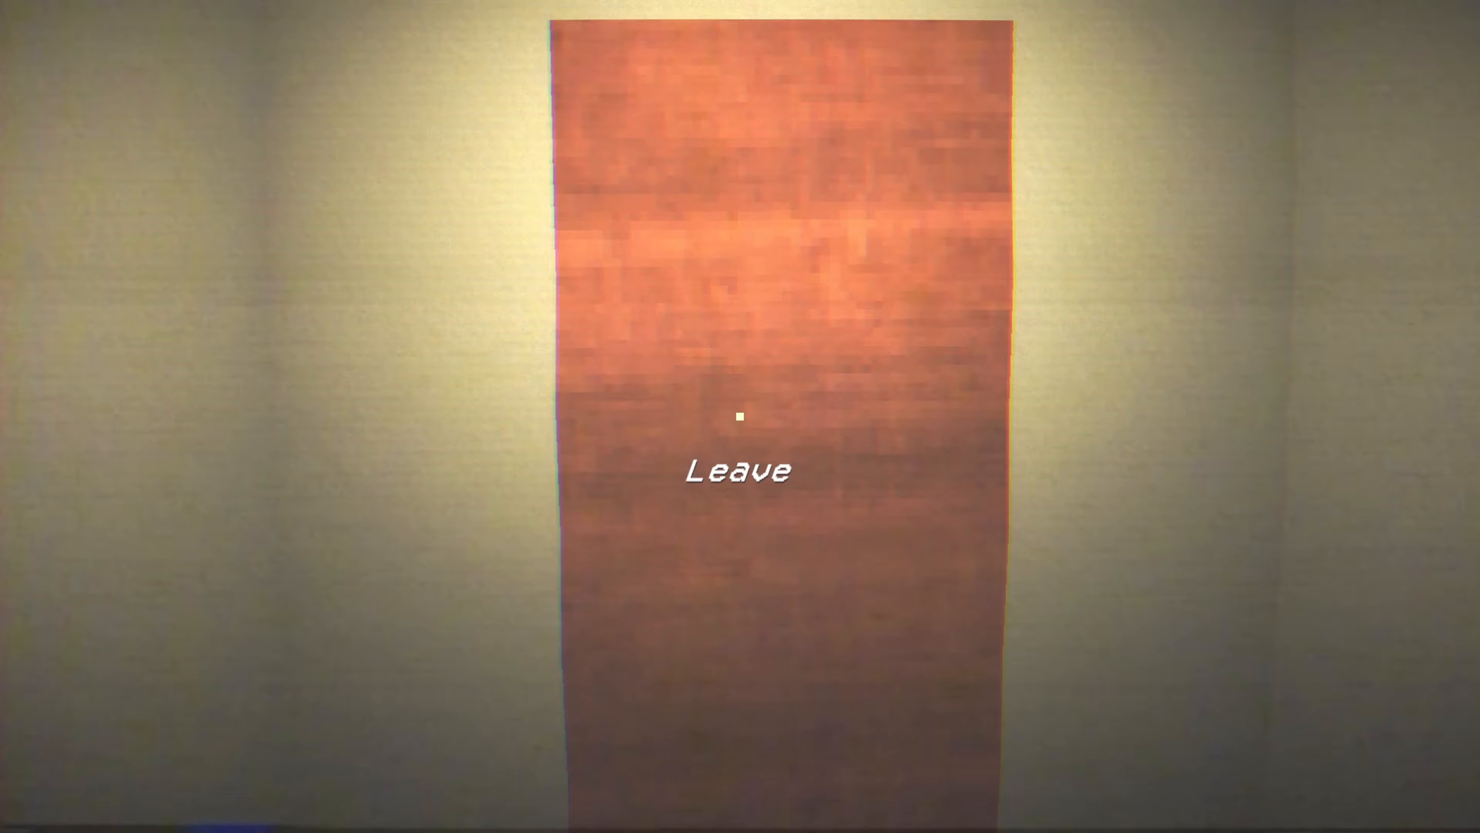
Step: Leave through the wooden door and walk down the dim corridor toward the lit far door
left_click(740, 470)
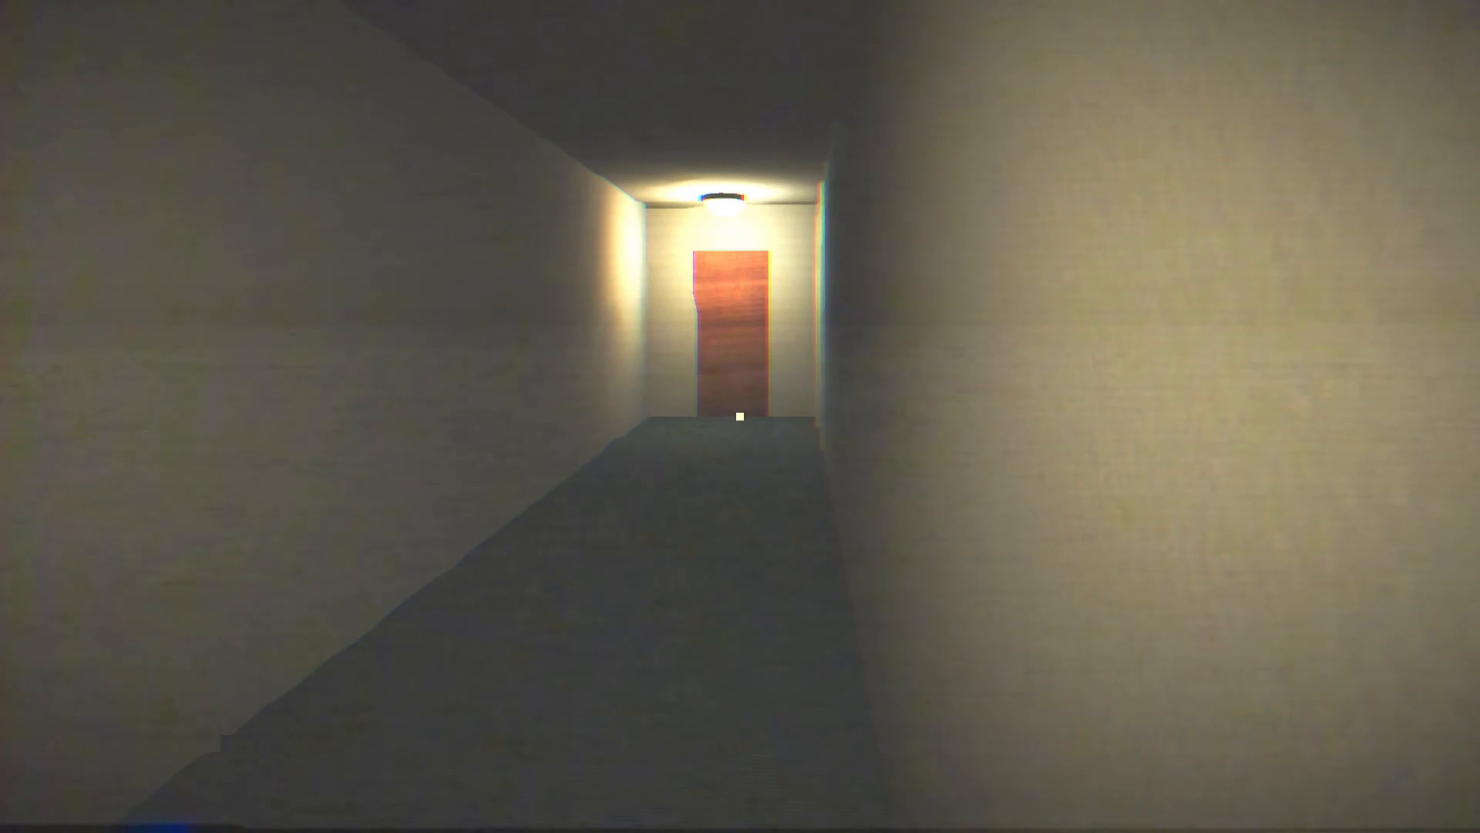
key("w")
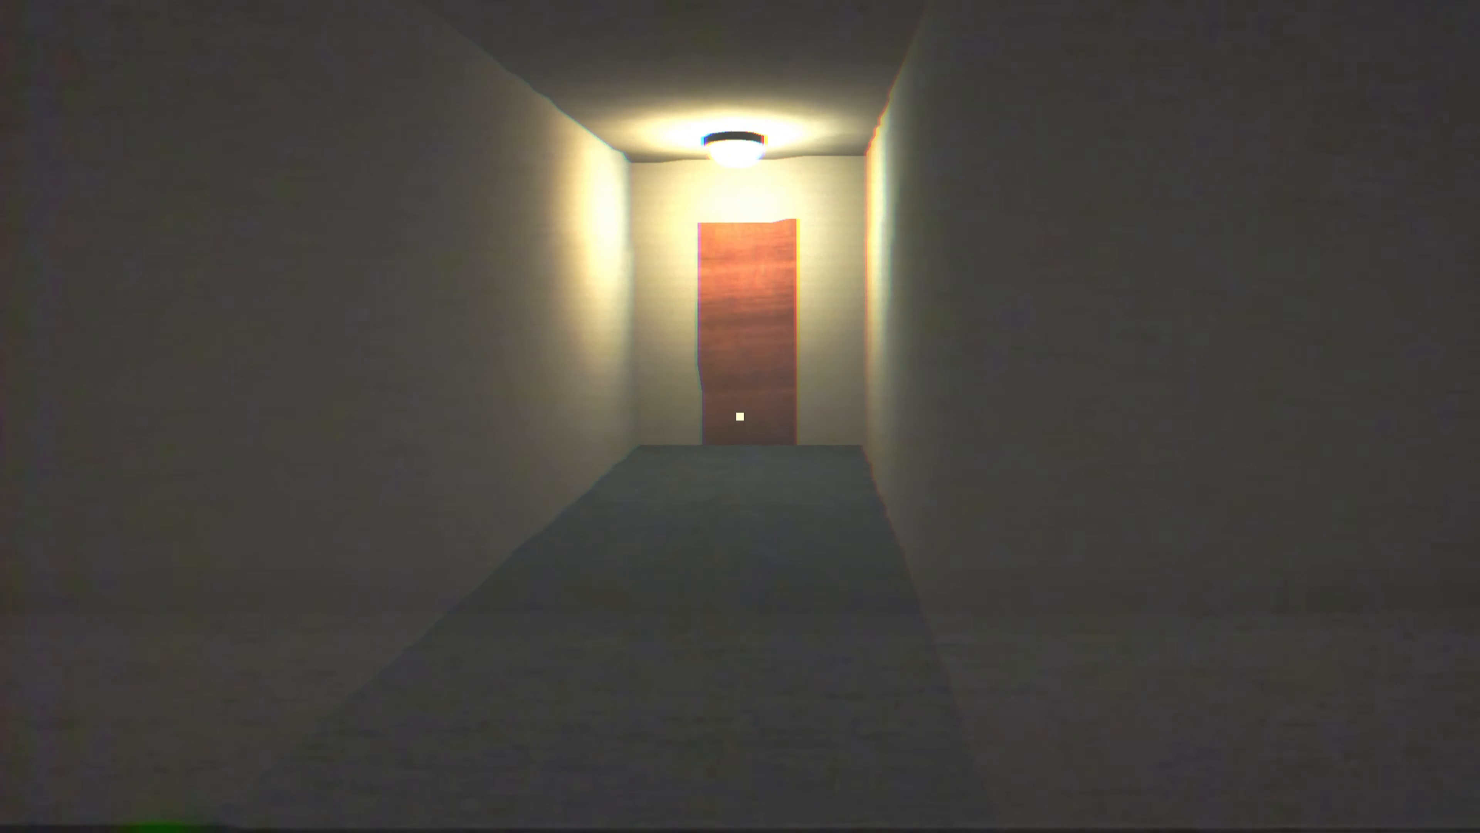